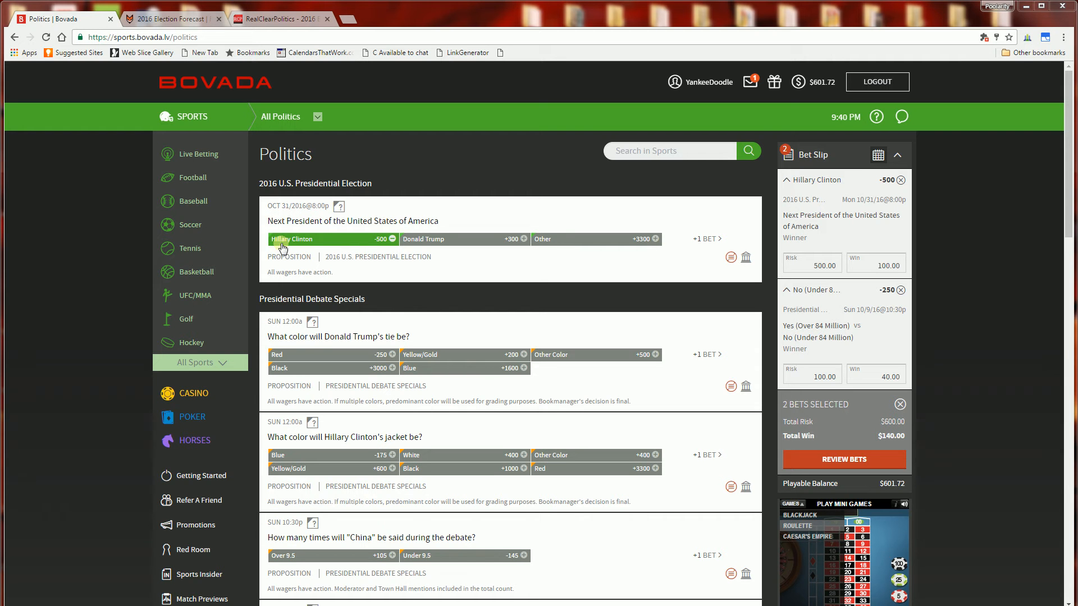
pyautogui.moveTo(377, 253)
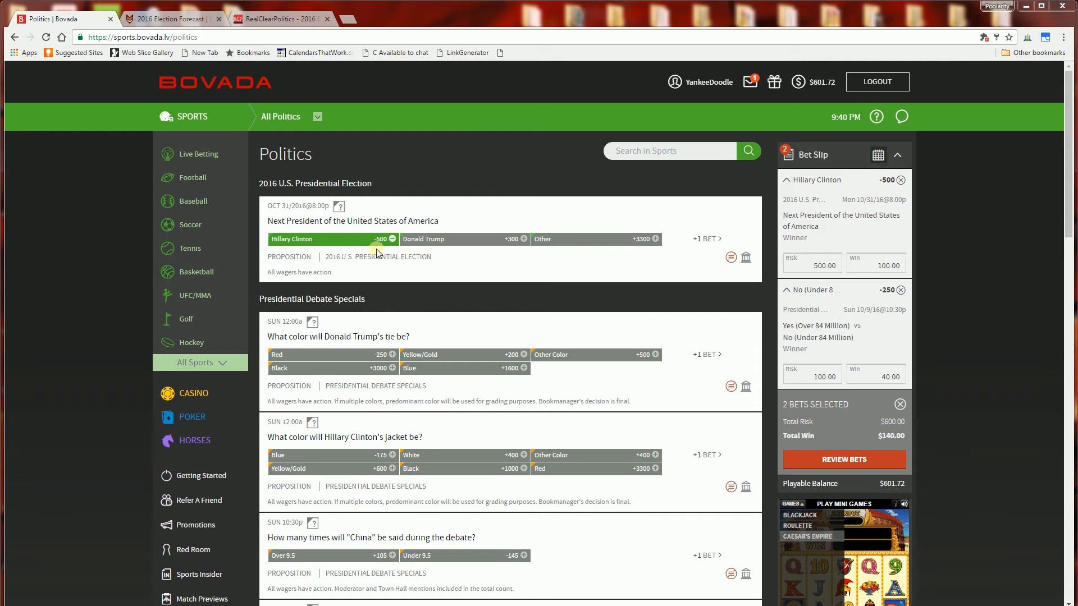
pyautogui.moveTo(414, 246)
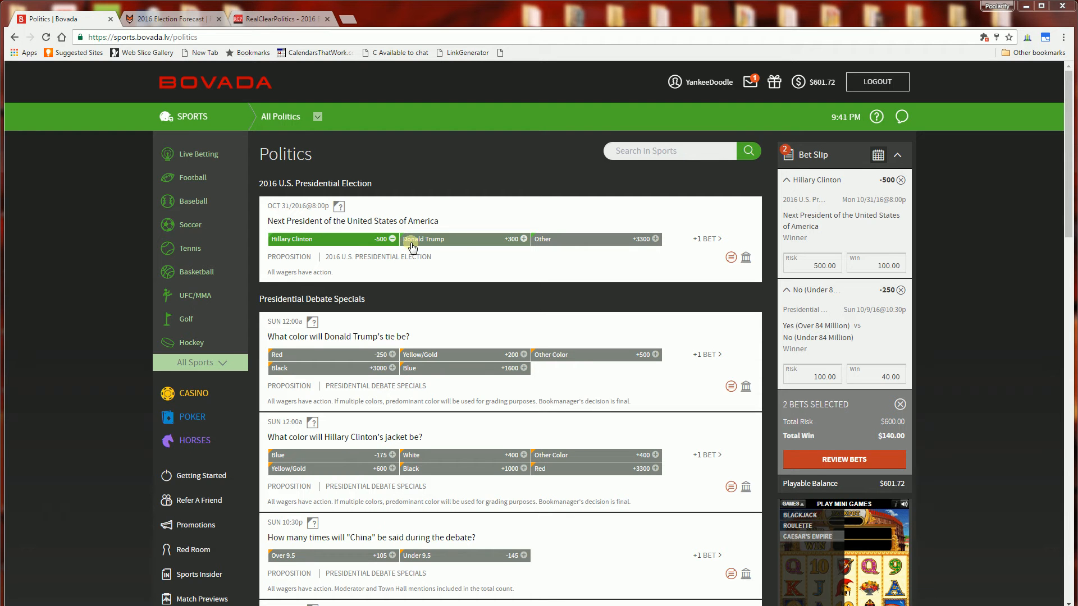
pyautogui.moveTo(469, 257)
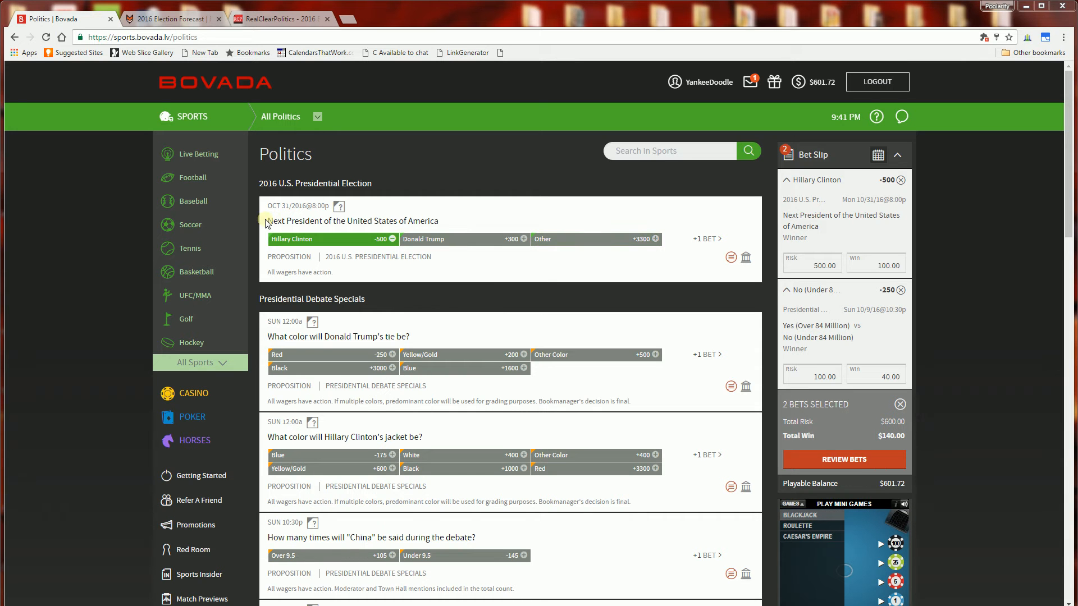
pyautogui.moveTo(363, 231)
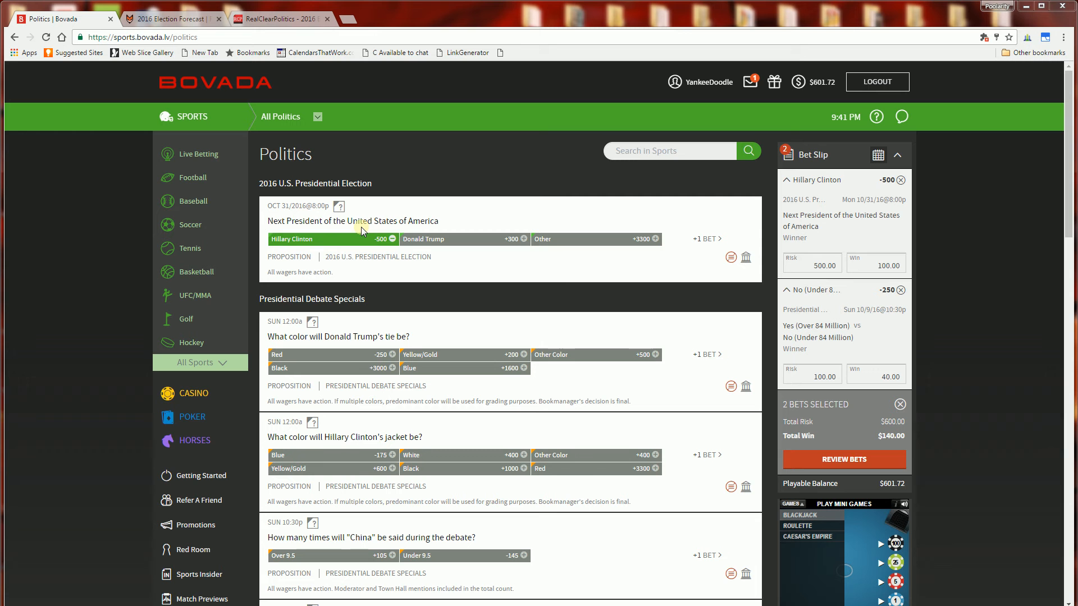
# Adjust the debate viewership bet's risk amount in the Bovada bet slip
pyautogui.click(876, 263)
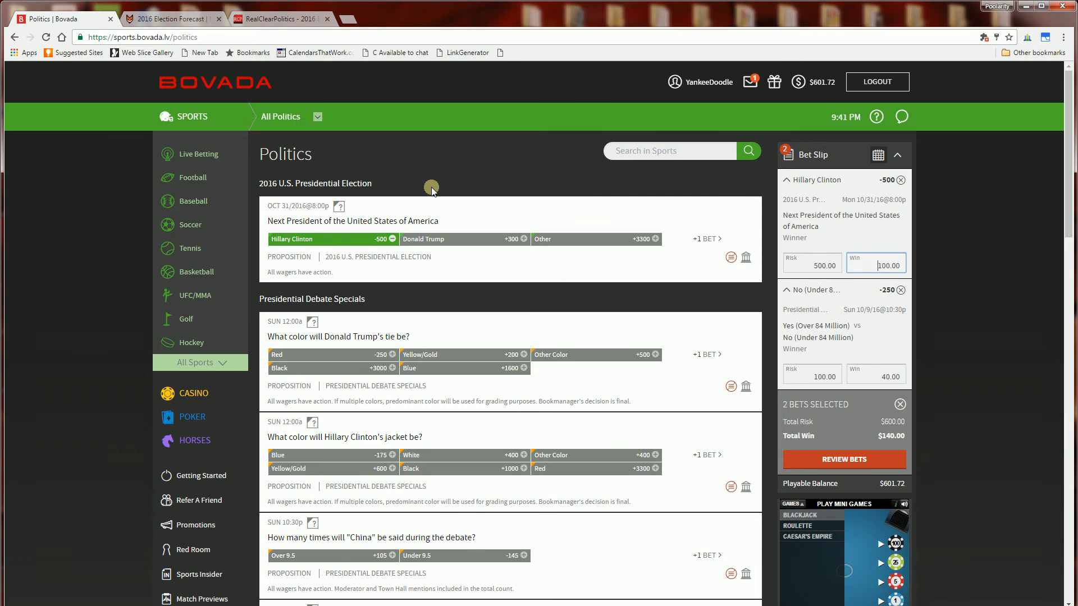
pyautogui.scroll(-3)
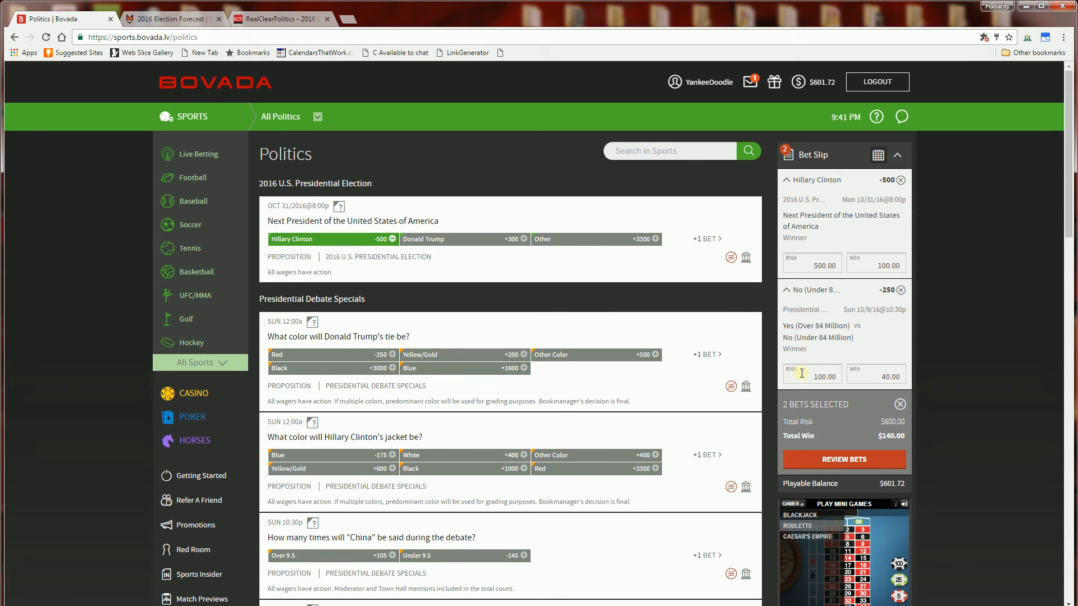
pyautogui.click(812, 375)
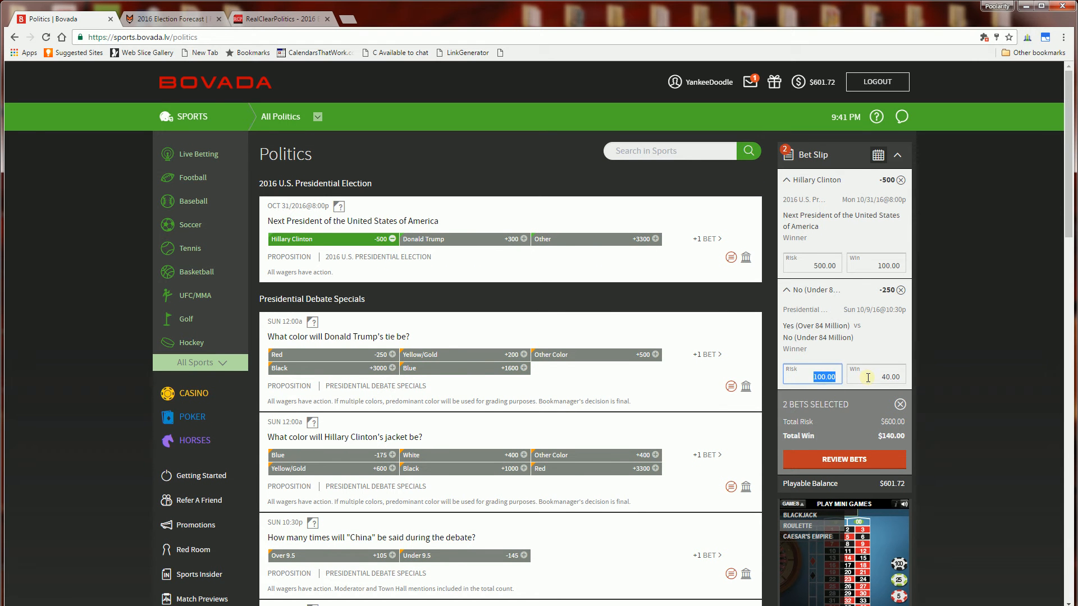
pyautogui.click(888, 377)
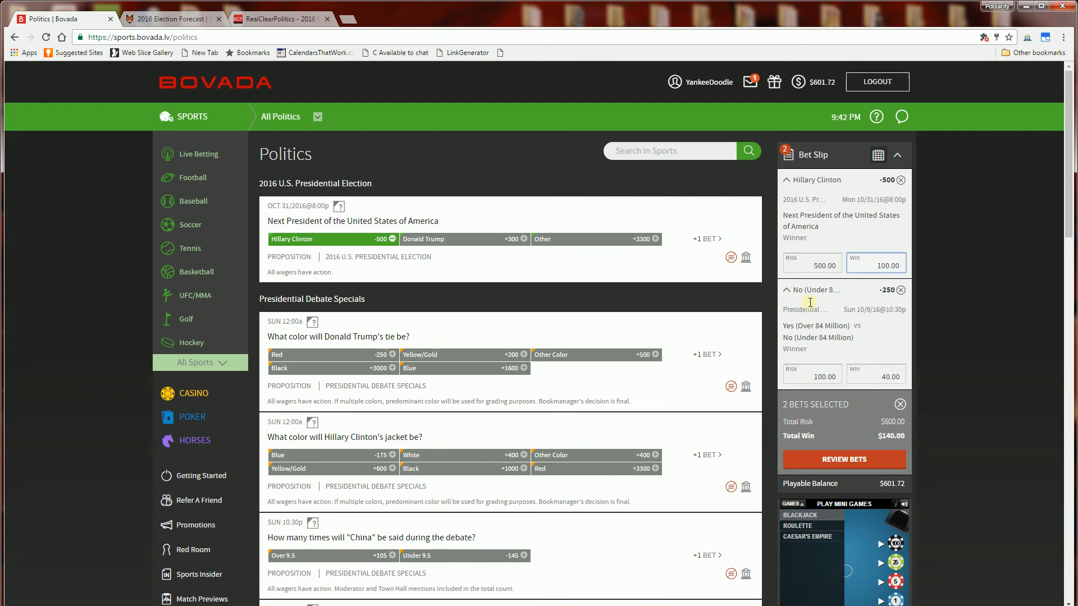
pyautogui.moveTo(387, 299)
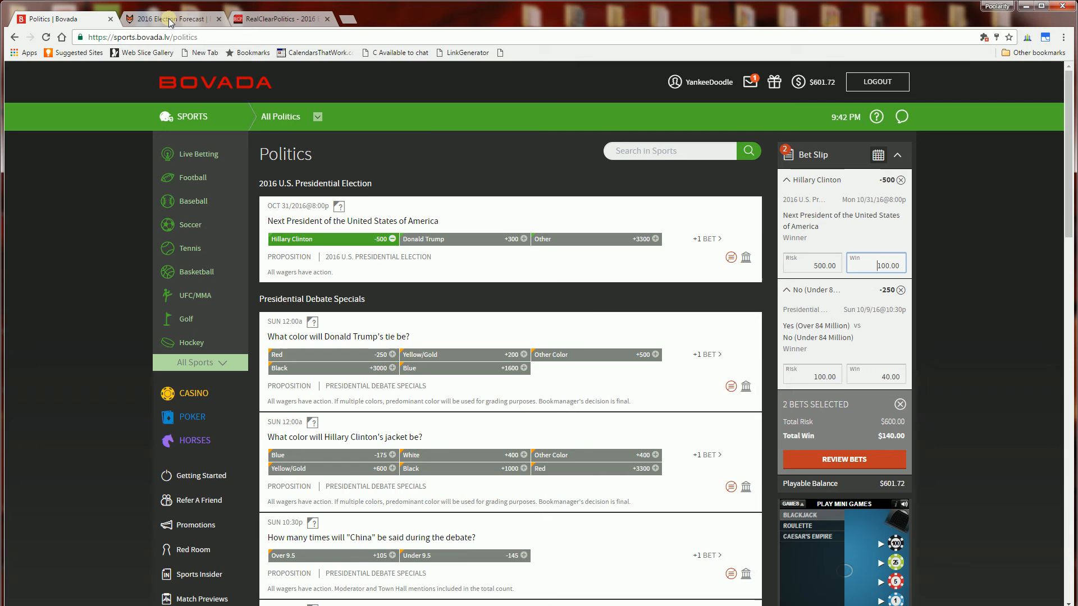
# Review FiveThirtyEight's forecast: Clinton 81.2% vs Trump 18.8%, the map and odds-over-time chart
pyautogui.click(169, 19)
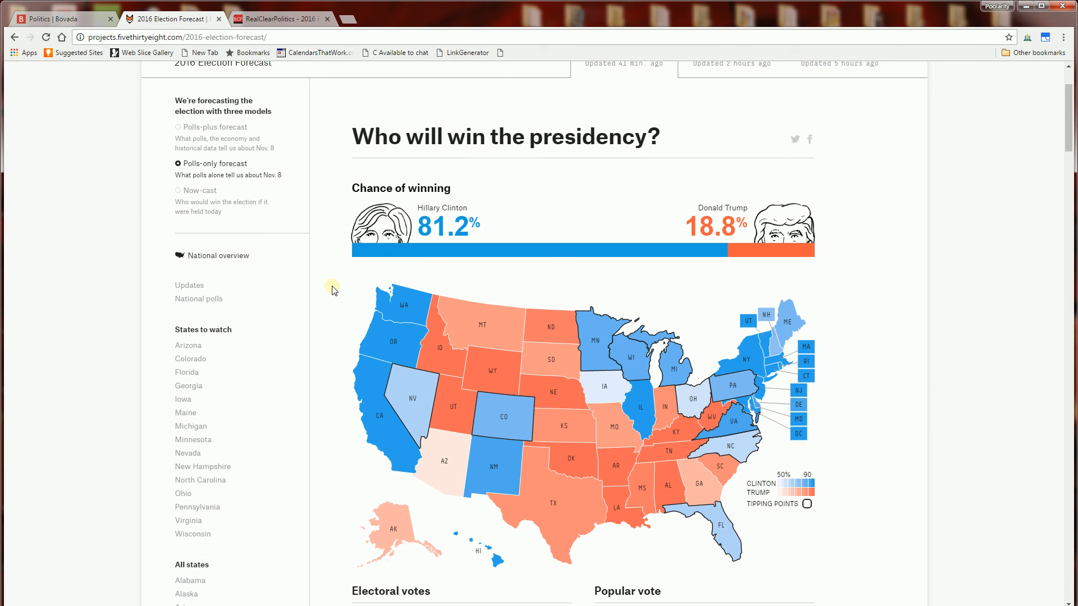
pyautogui.moveTo(420, 252)
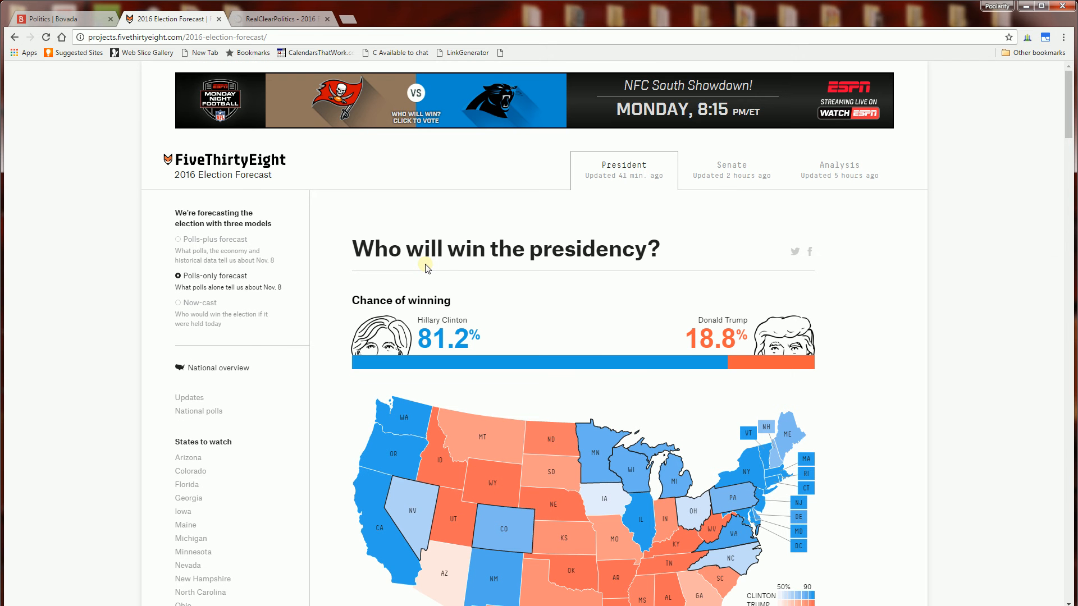
pyautogui.scroll(-3)
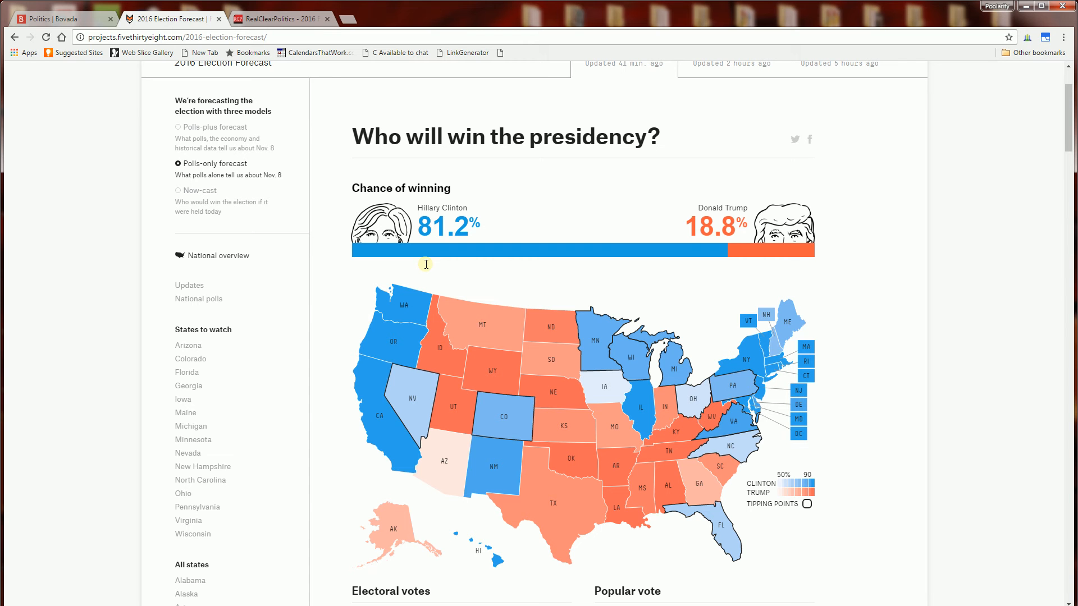
pyautogui.moveTo(513, 274)
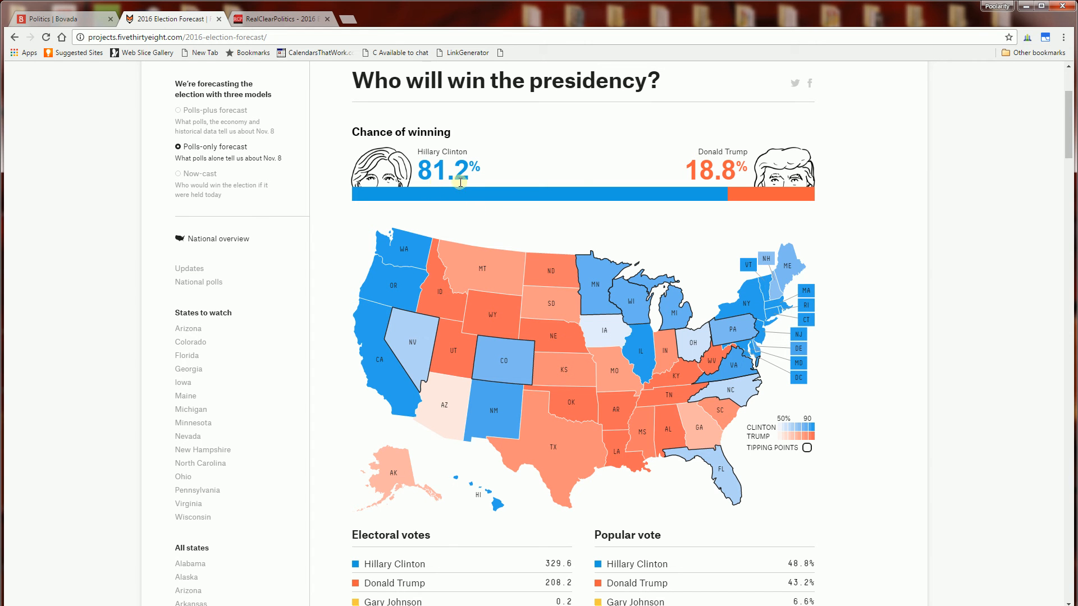
pyautogui.moveTo(416, 166)
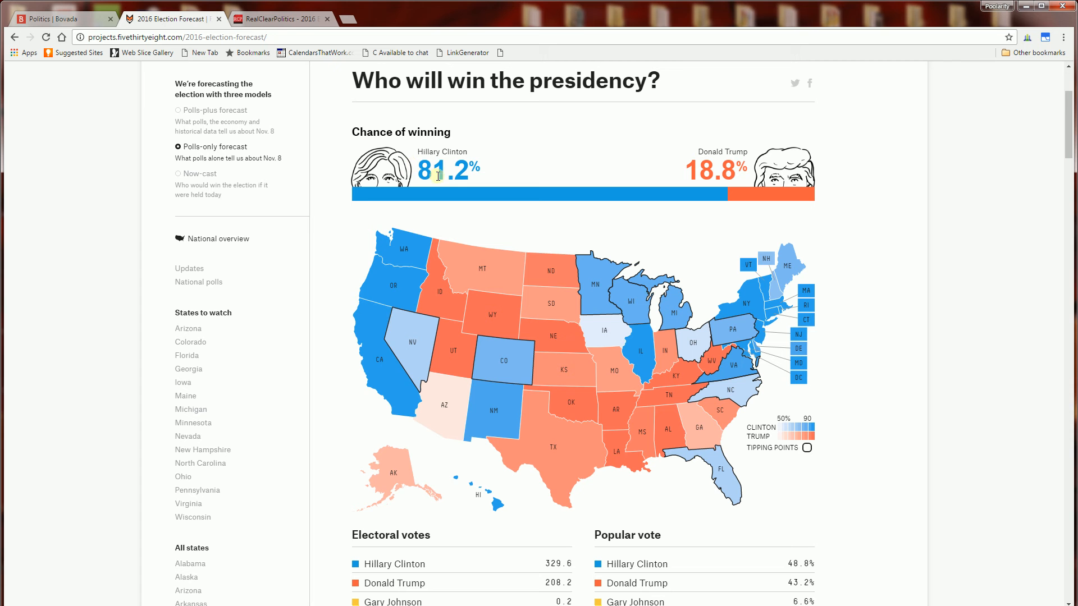
pyautogui.moveTo(709, 183)
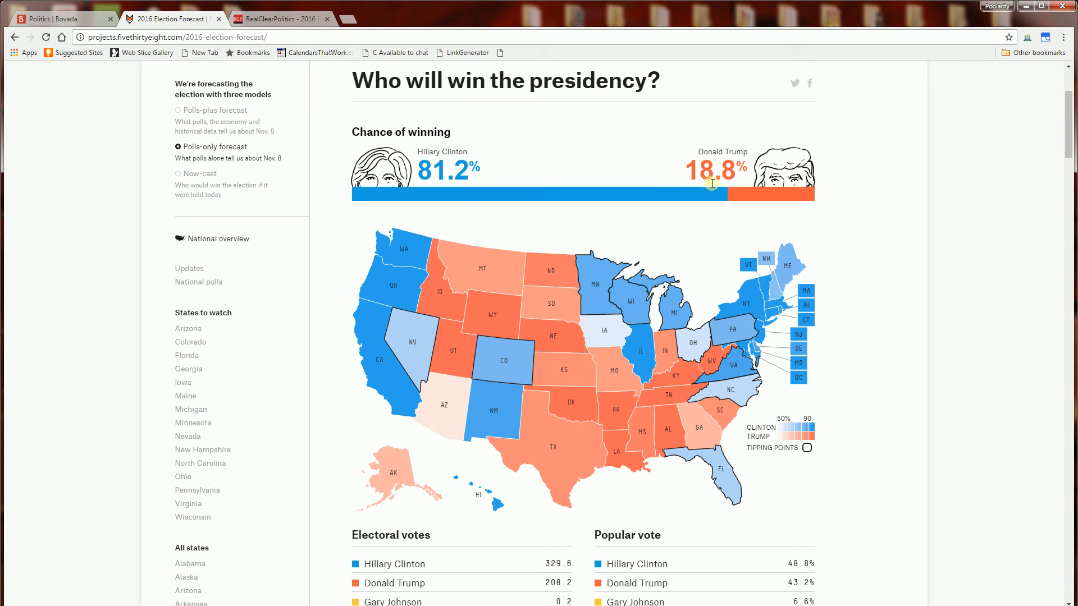
pyautogui.moveTo(676, 232)
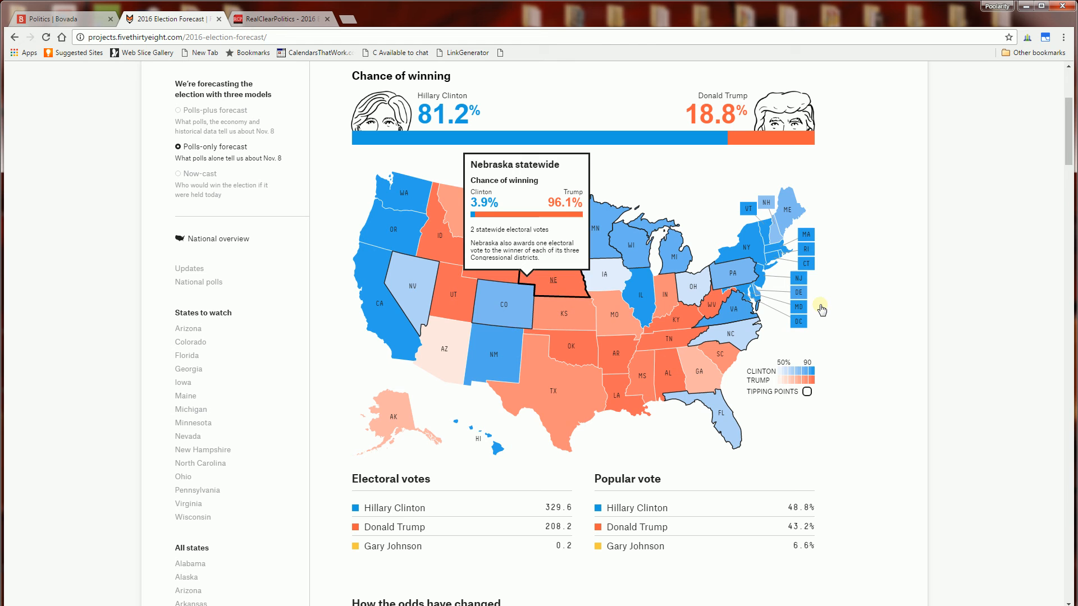
pyautogui.scroll(-3)
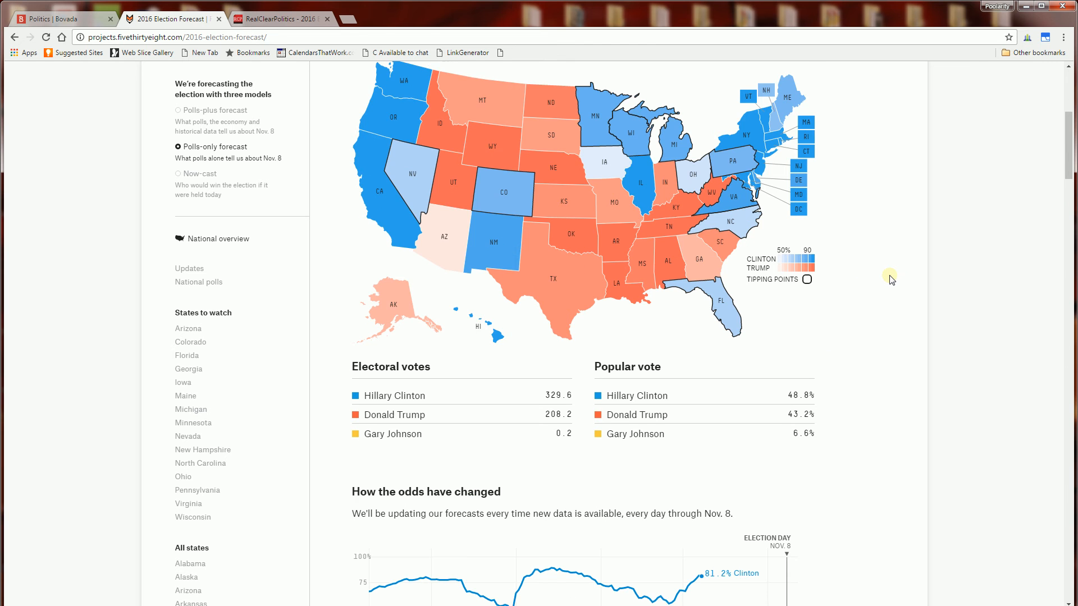
pyautogui.scroll(-3)
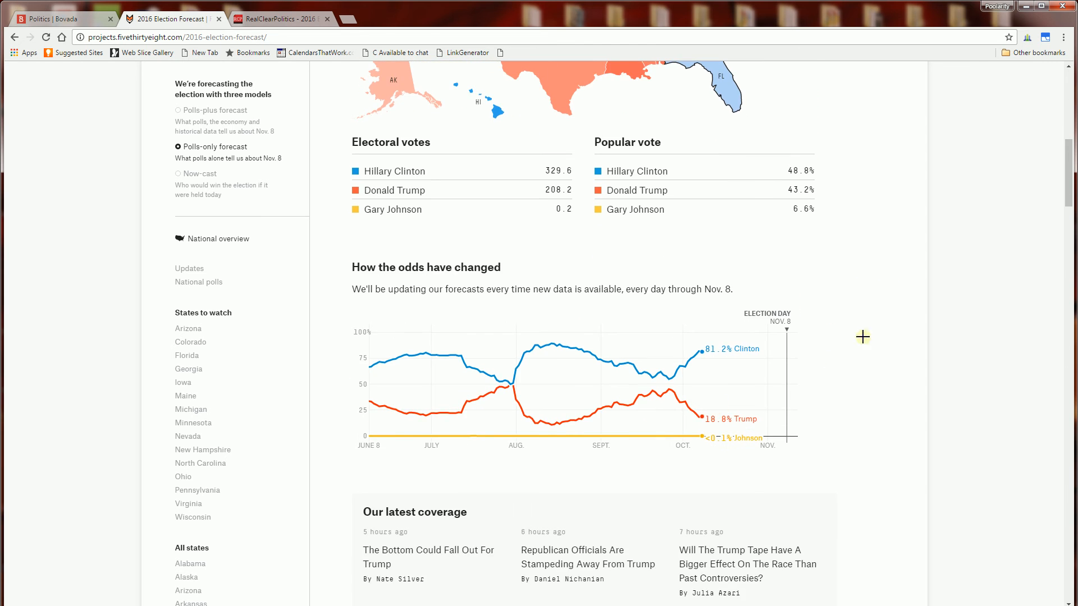
pyautogui.scroll(-3)
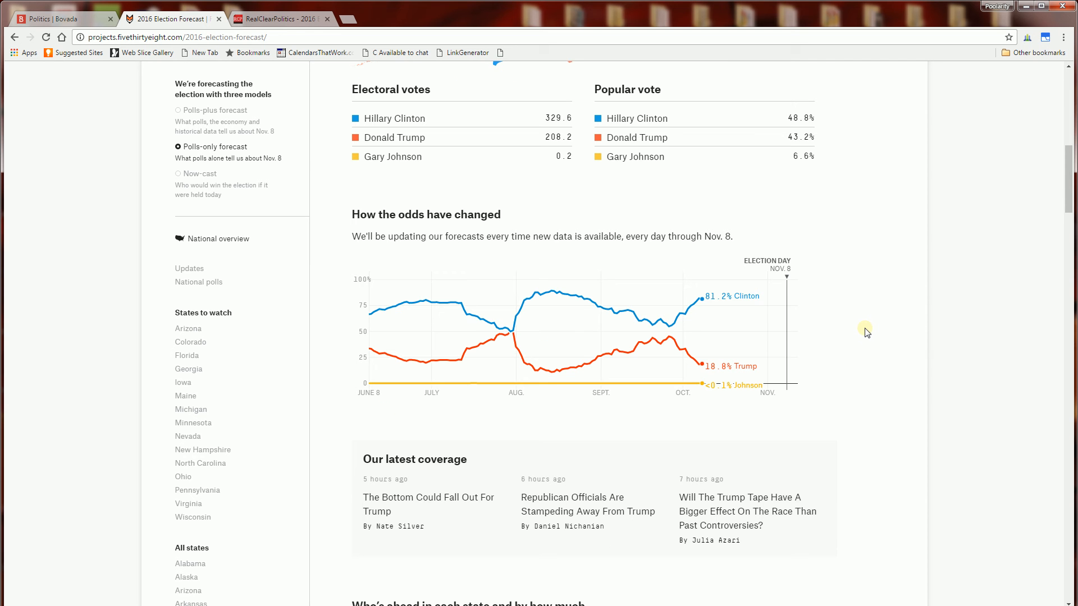
pyautogui.scroll(-3)
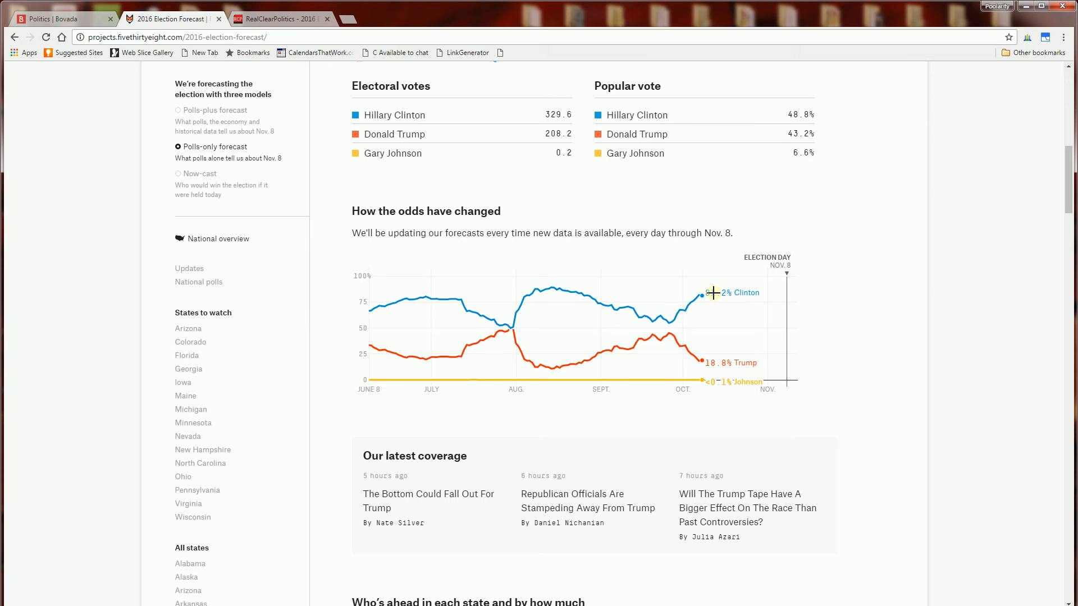
pyautogui.moveTo(837, 287)
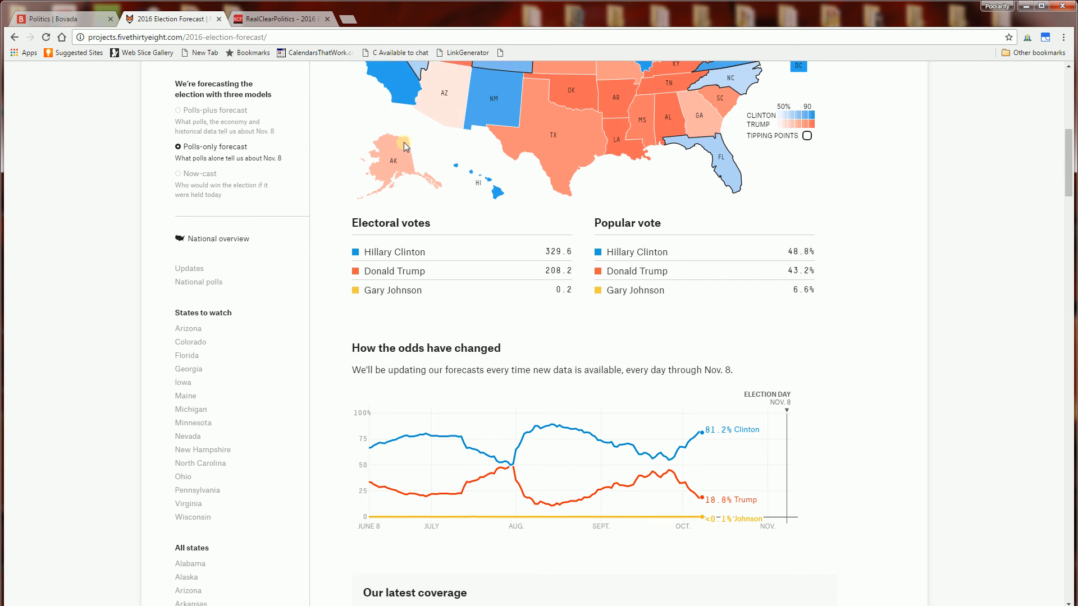
# Check RealClearPolitics' electoral map (Clinton 256, Trump 165, 117 toss-ups) and return to FiveThirtyEight
pyautogui.click(279, 19)
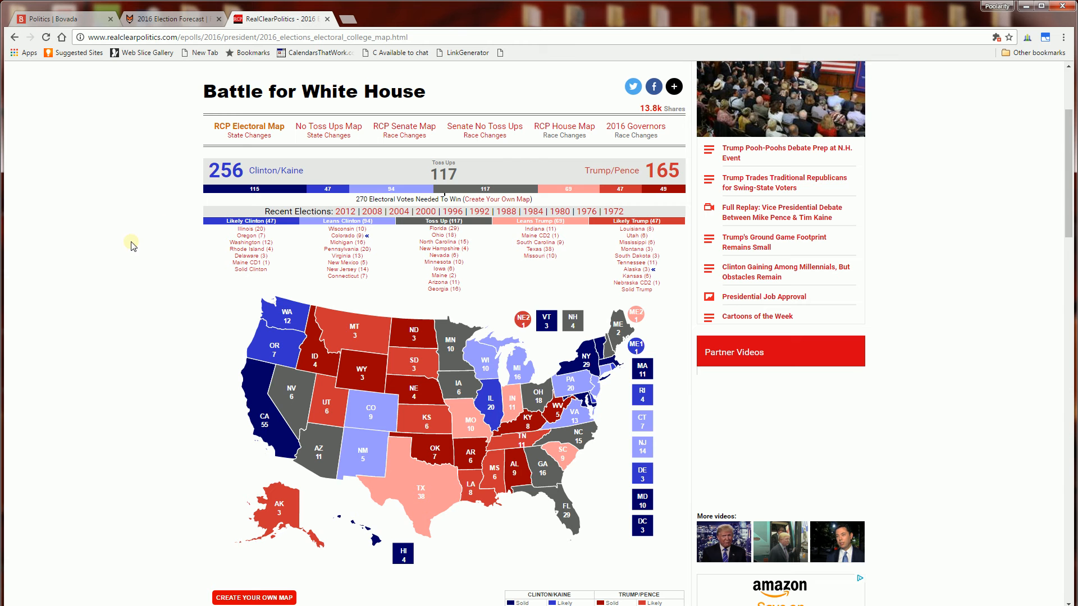
pyautogui.moveTo(196, 190)
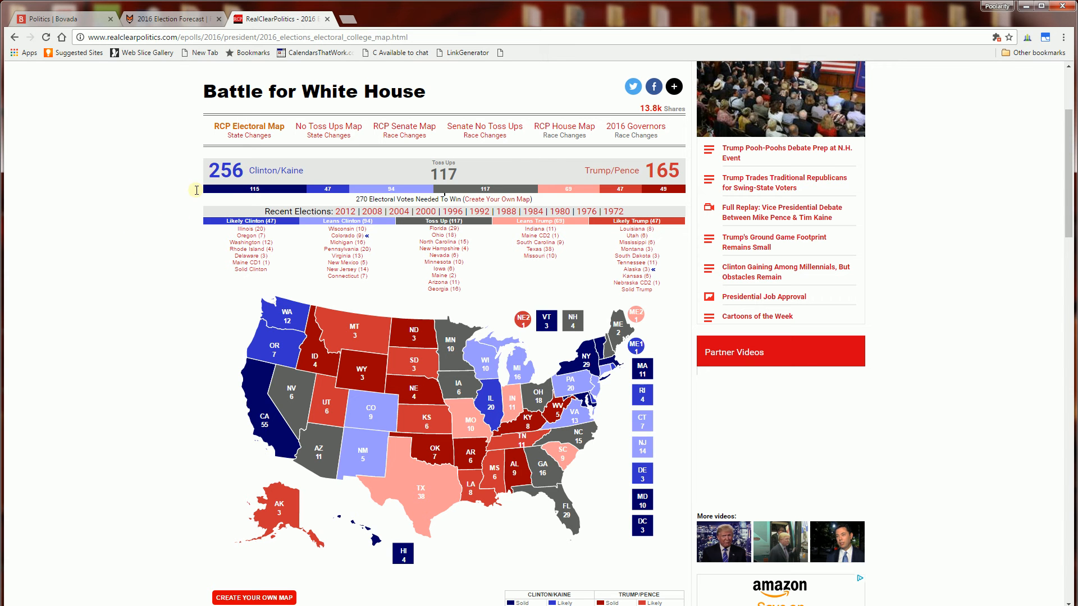
pyautogui.moveTo(162, 270)
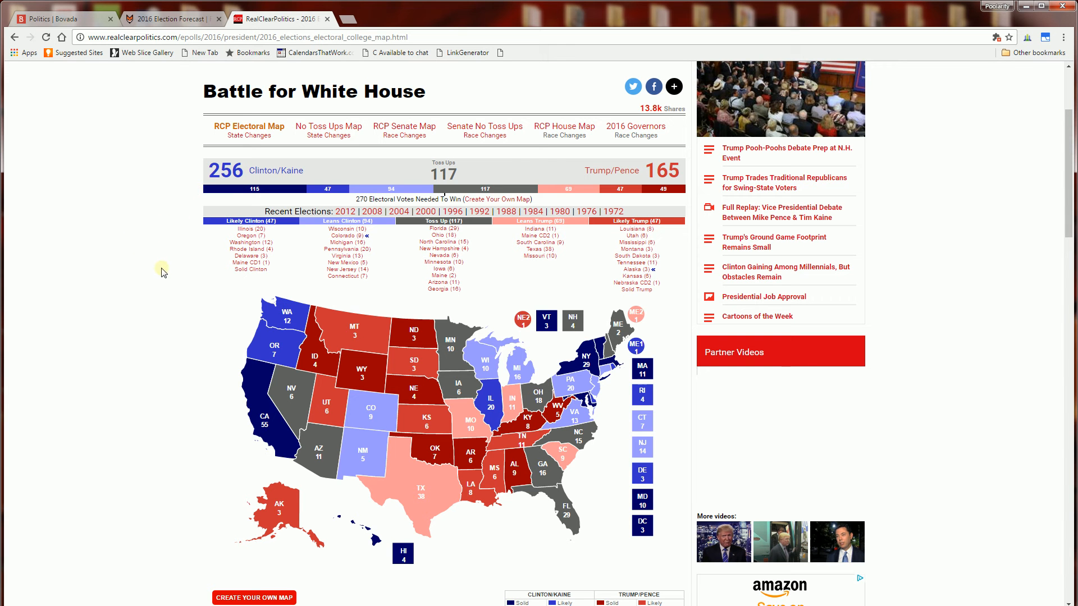
pyautogui.moveTo(171, 41)
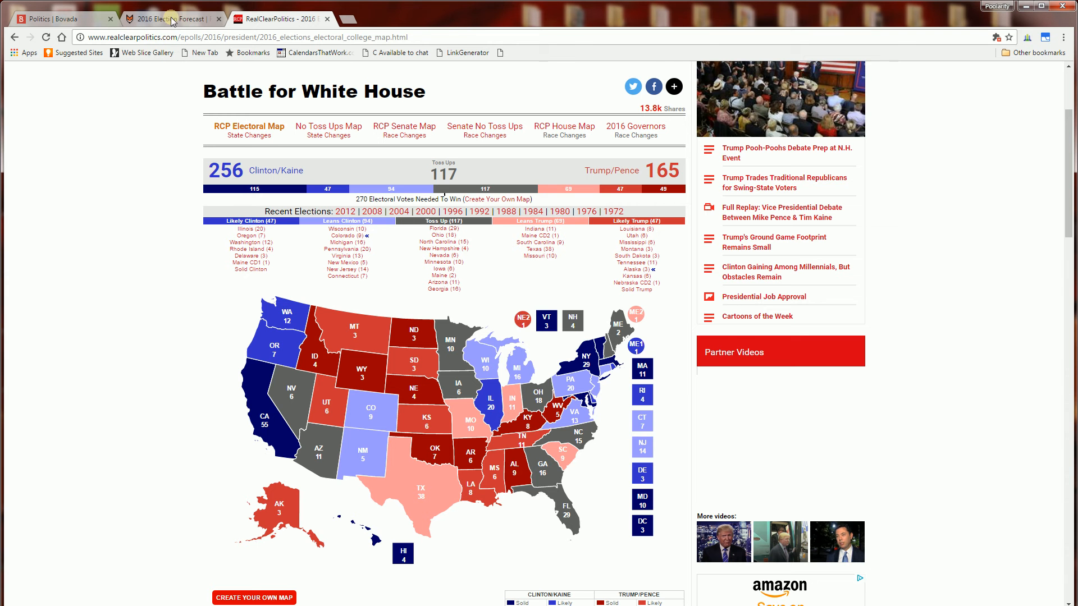
pyautogui.click(61, 19)
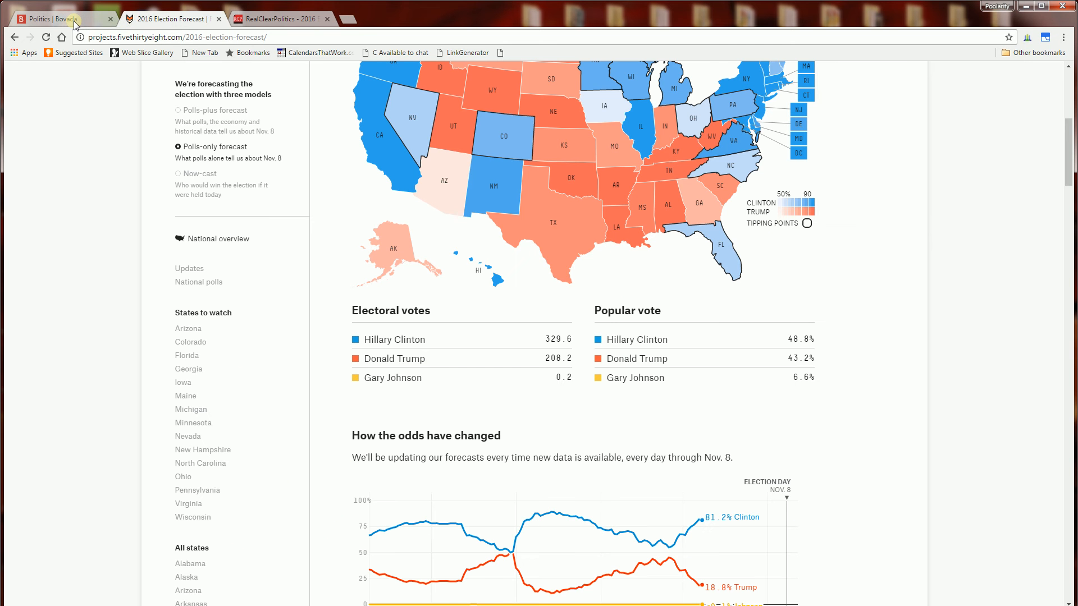
# Return to Bovada's Politics page with the $600-risk, $140-to-win bet slip
pyautogui.click(51, 19)
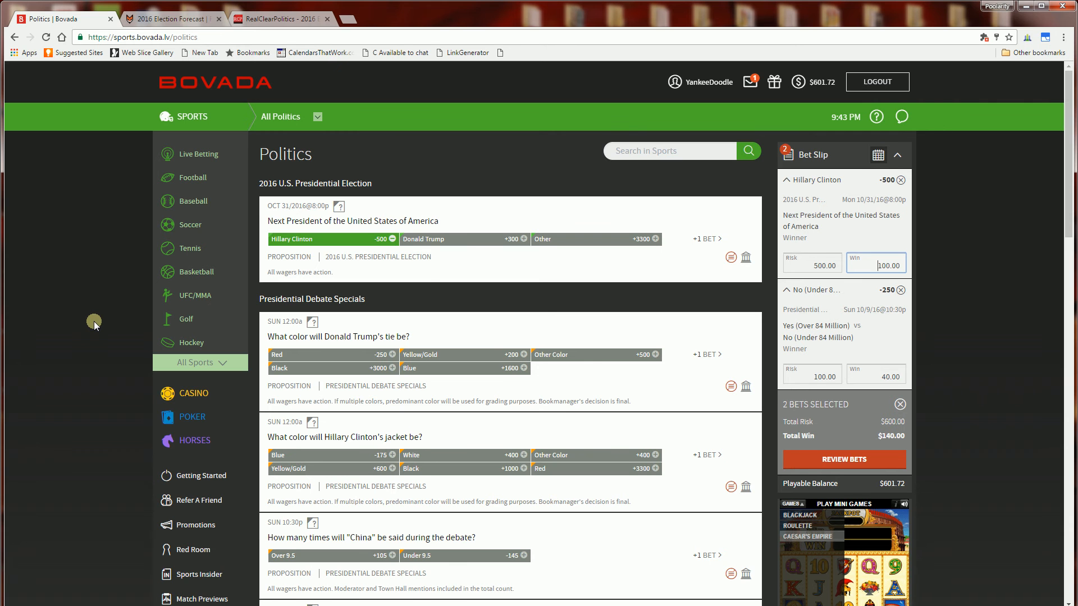
pyautogui.scroll(-3)
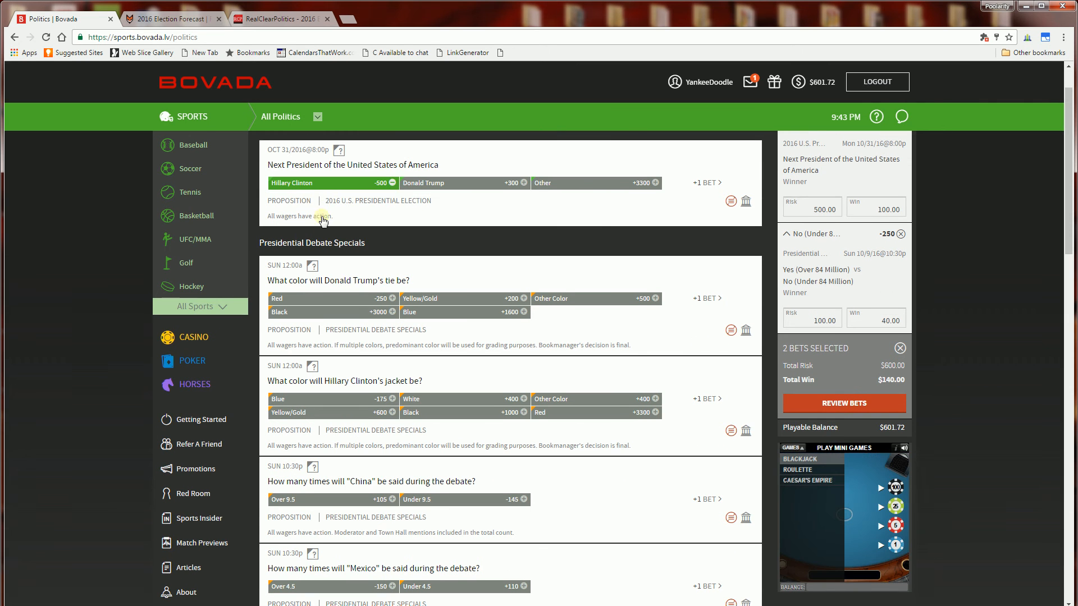
pyautogui.moveTo(270, 288)
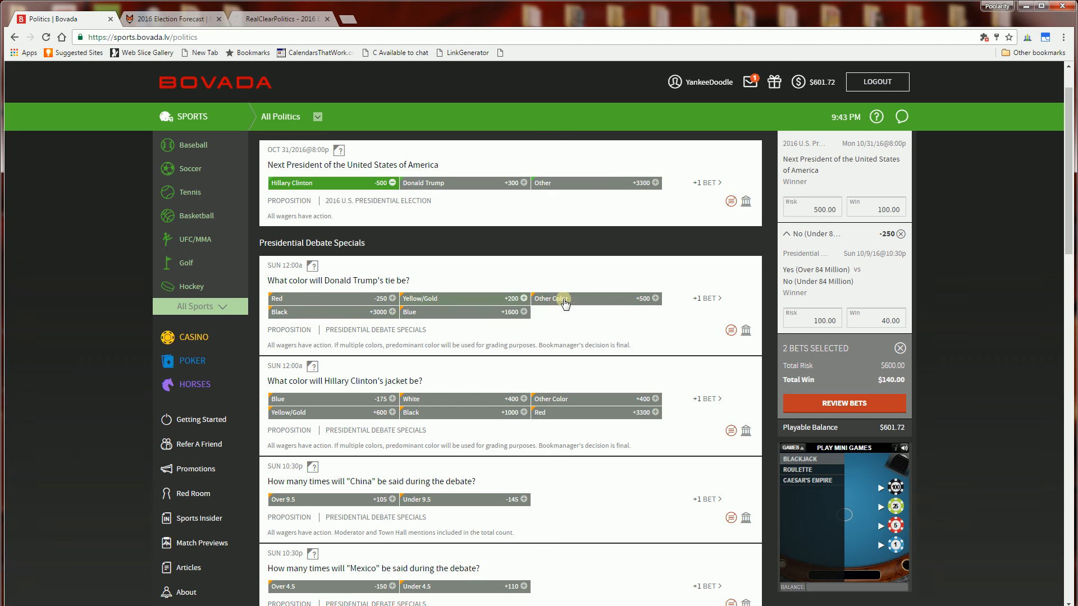
pyautogui.scroll(-3)
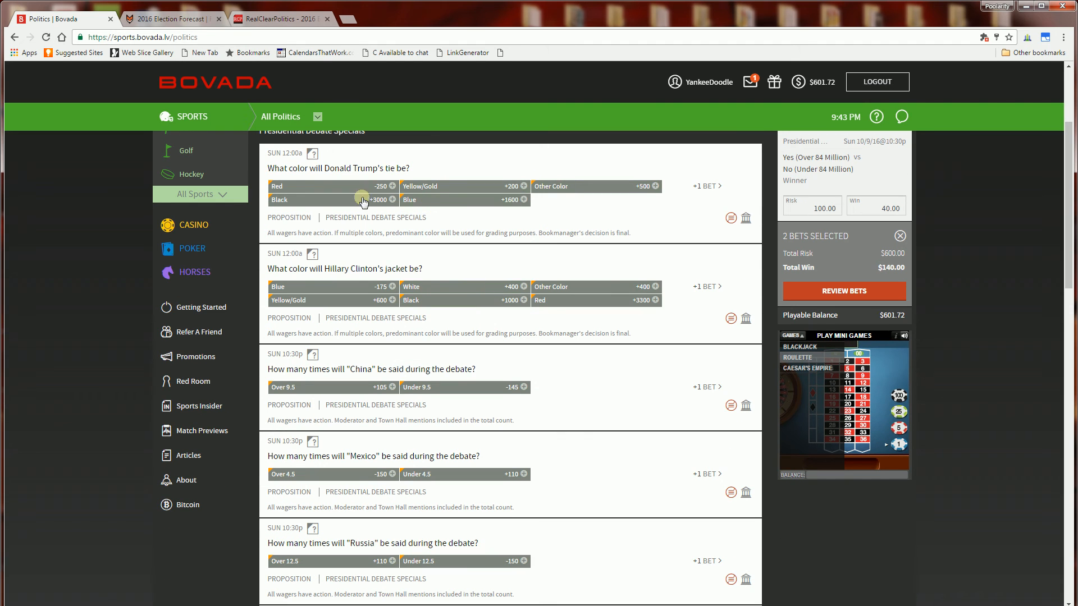
pyautogui.moveTo(333, 187)
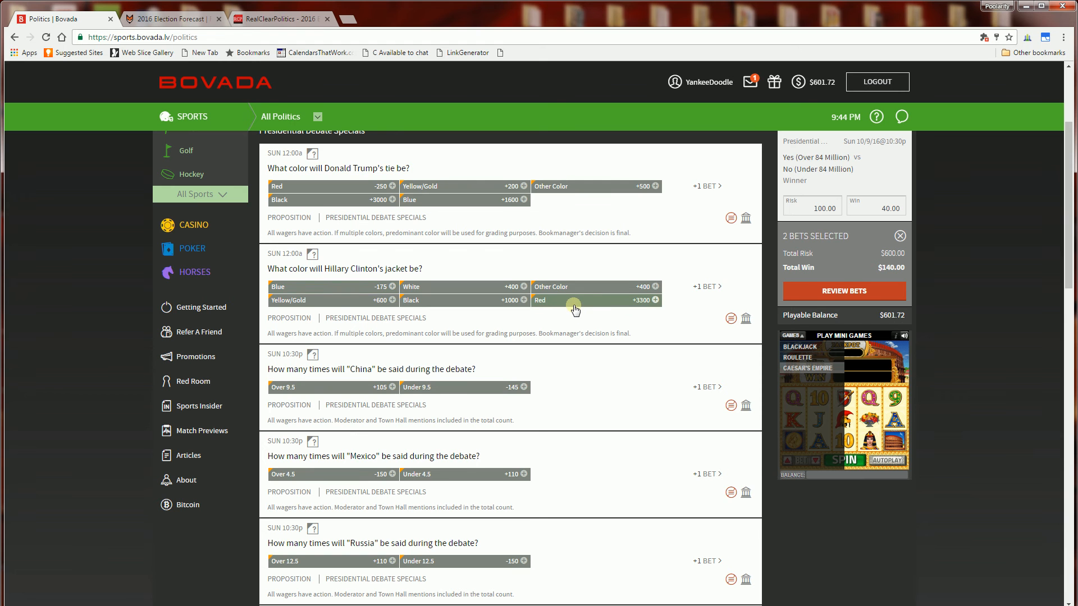
pyautogui.scroll(-3)
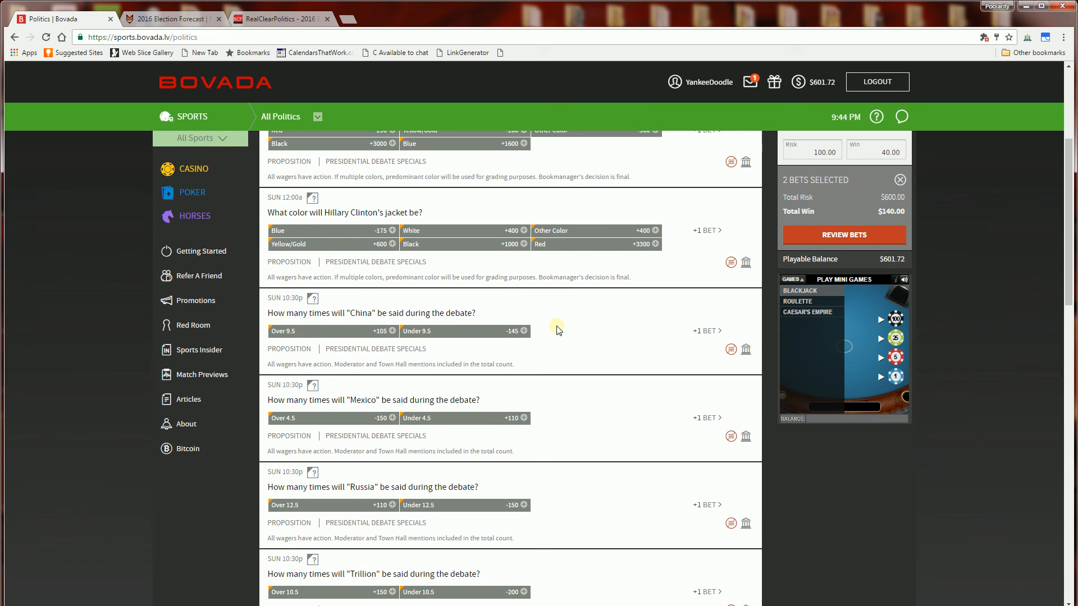
pyautogui.scroll(-3)
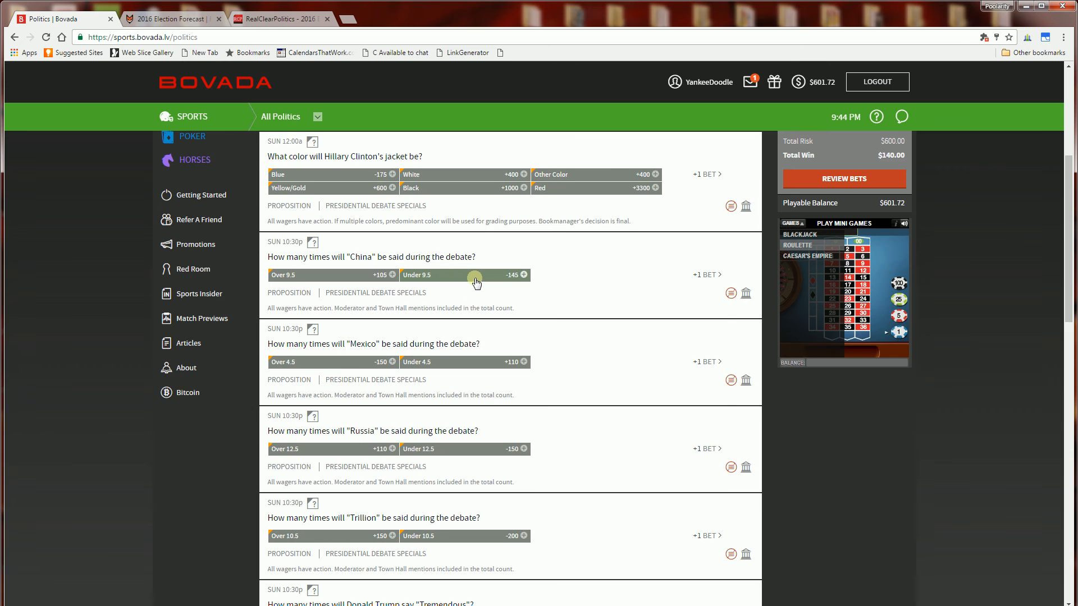
pyautogui.scroll(-3)
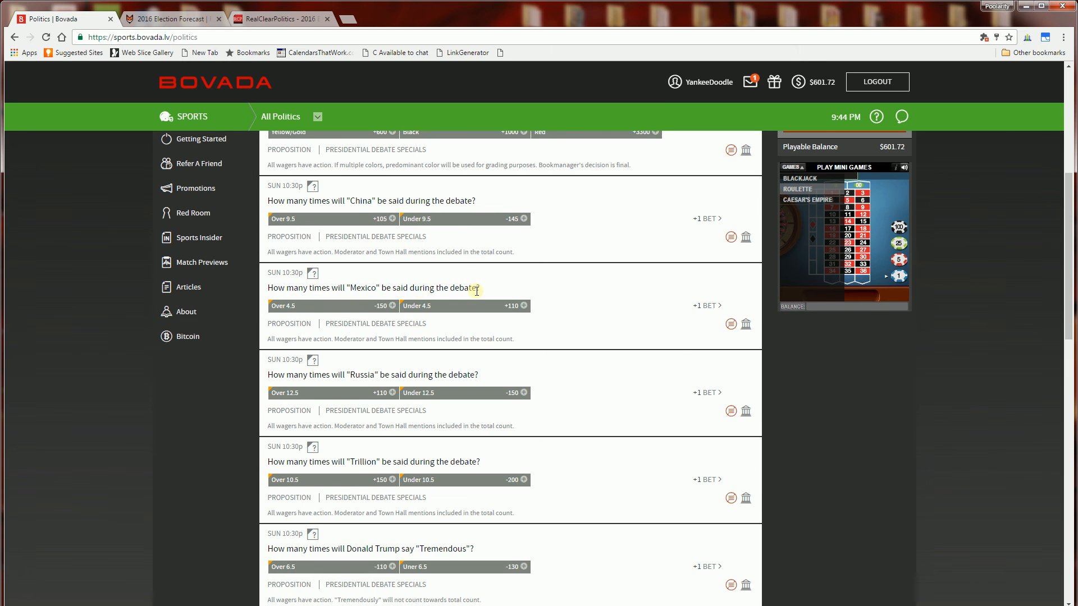
pyautogui.scroll(-3)
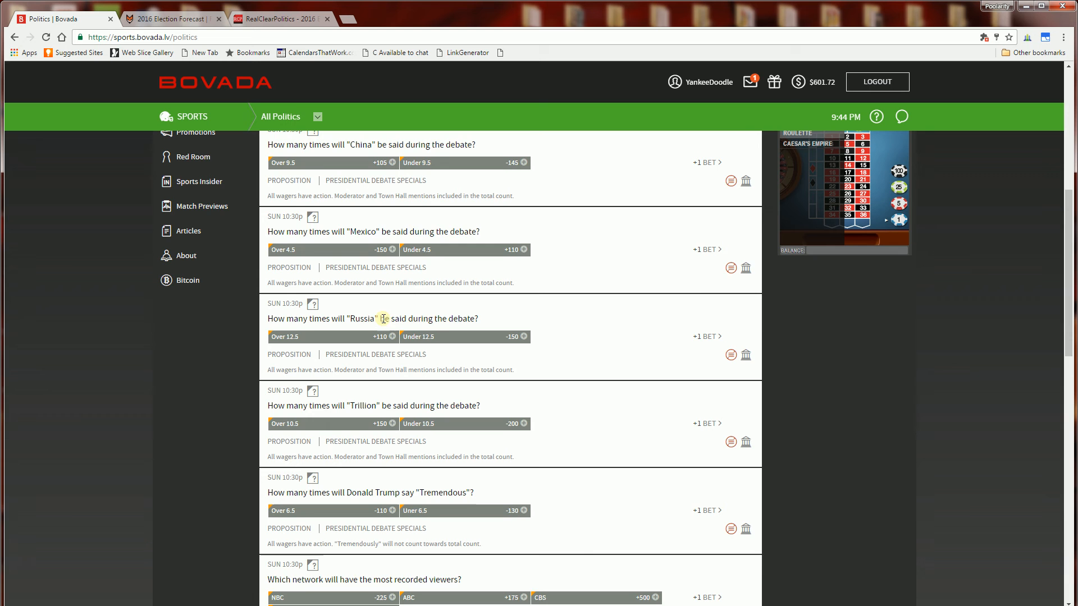
pyautogui.scroll(-3)
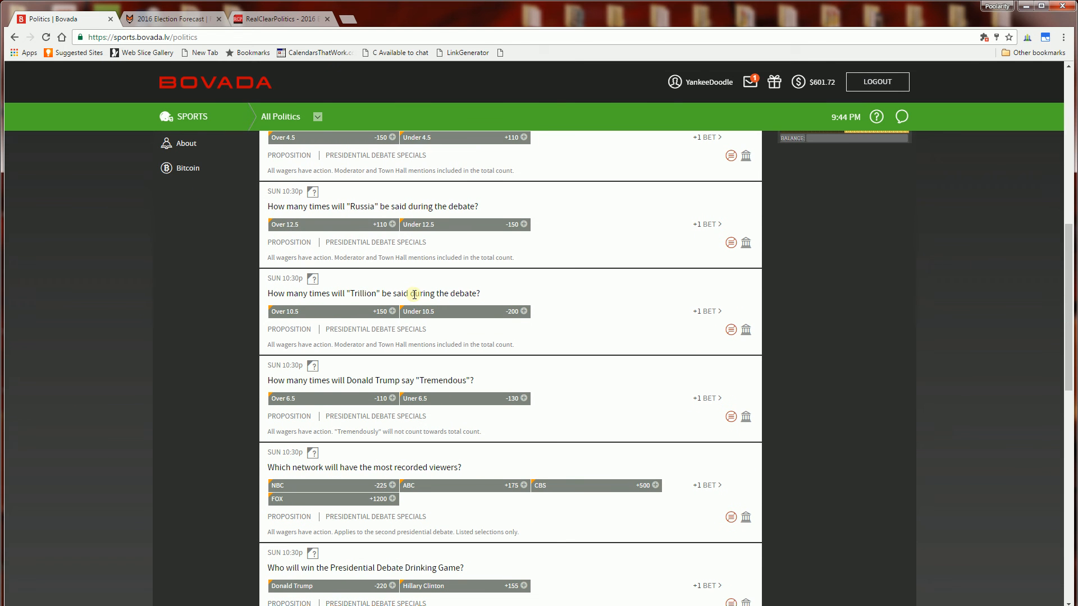
pyautogui.scroll(-3)
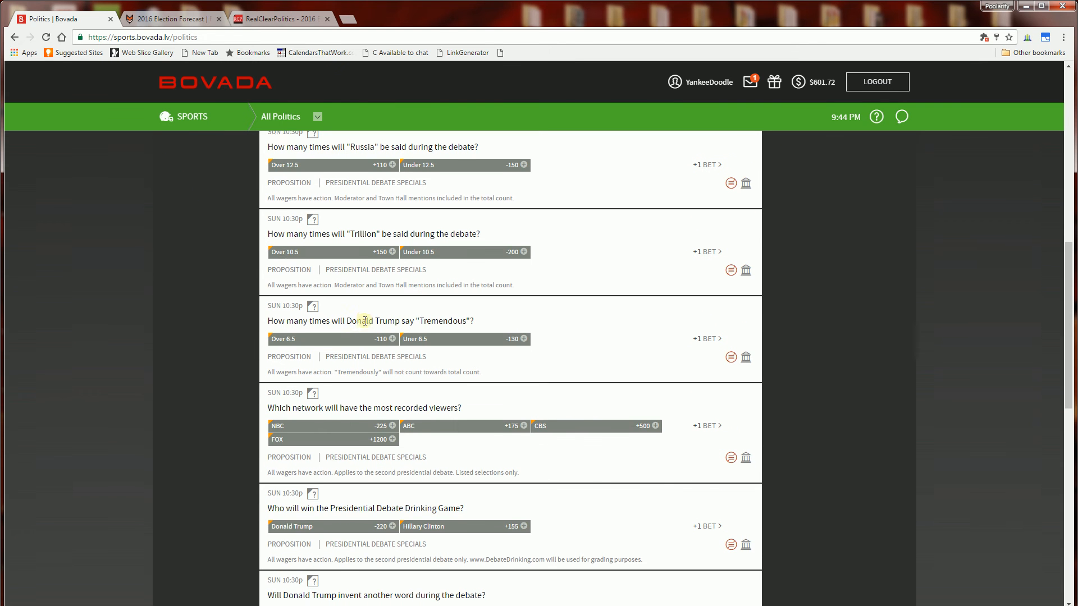
pyautogui.scroll(-3)
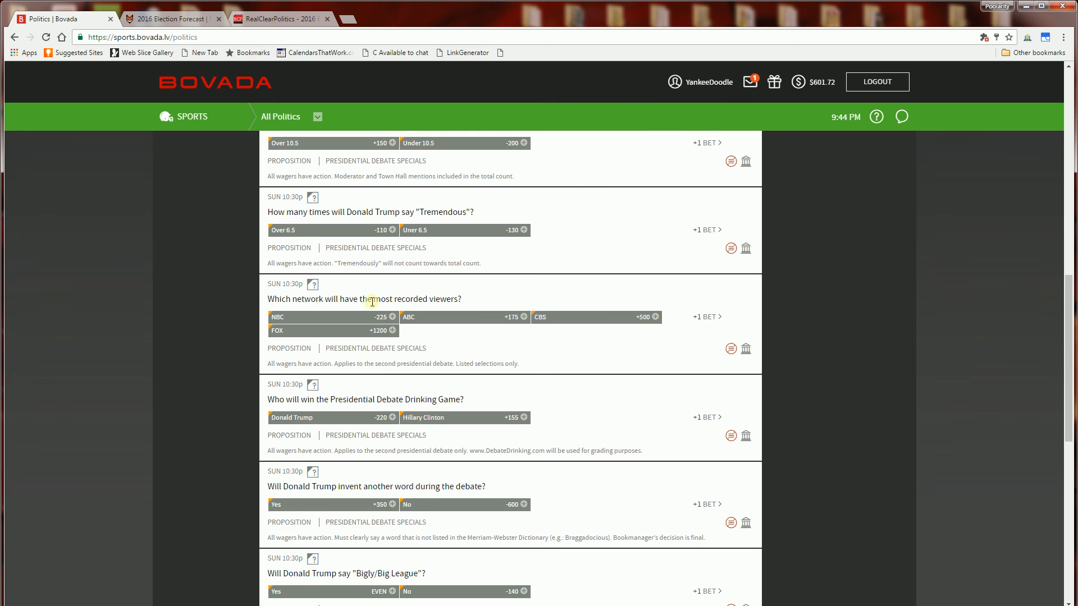
pyautogui.scroll(-3)
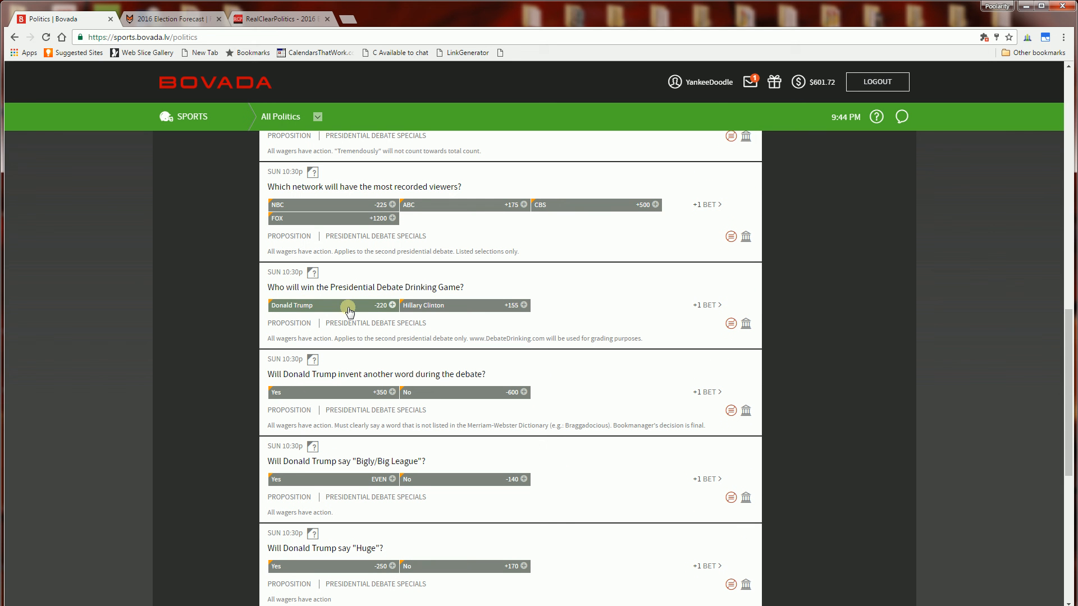
pyautogui.moveTo(304, 290)
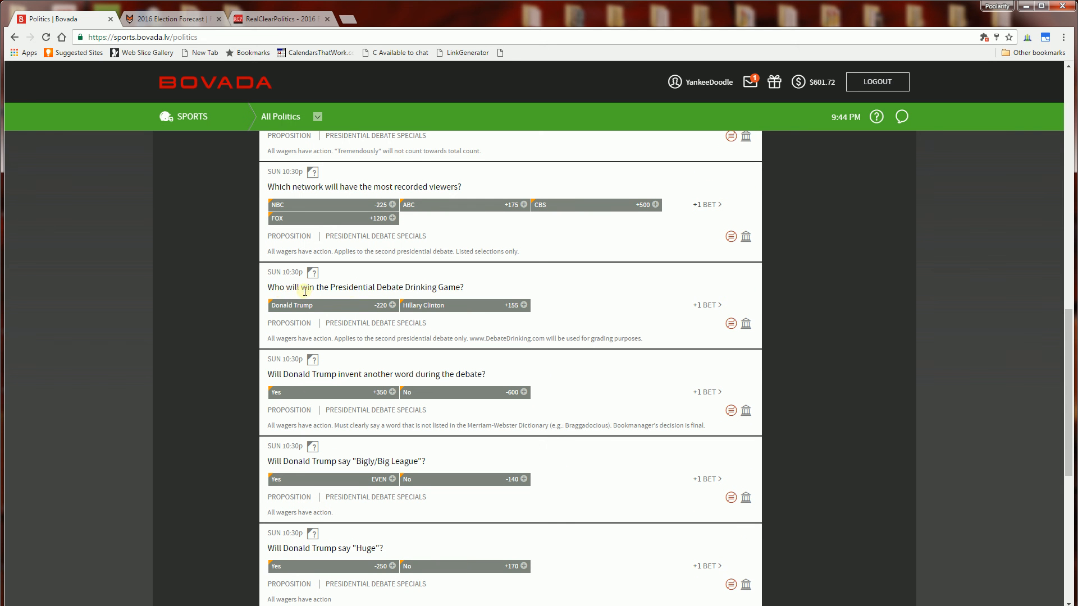
pyautogui.moveTo(427, 321)
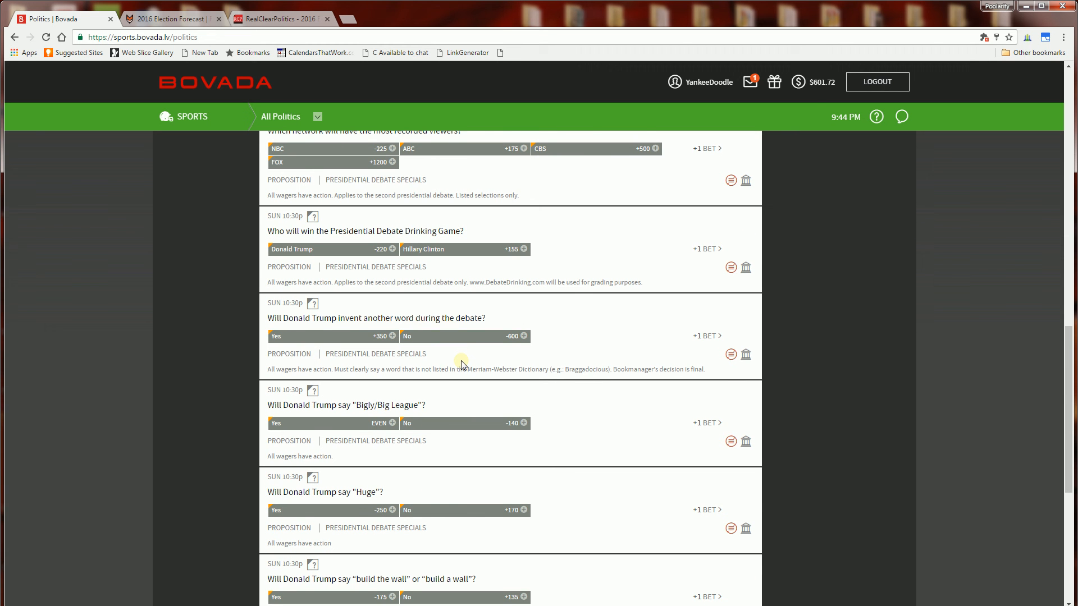
pyautogui.scroll(-3)
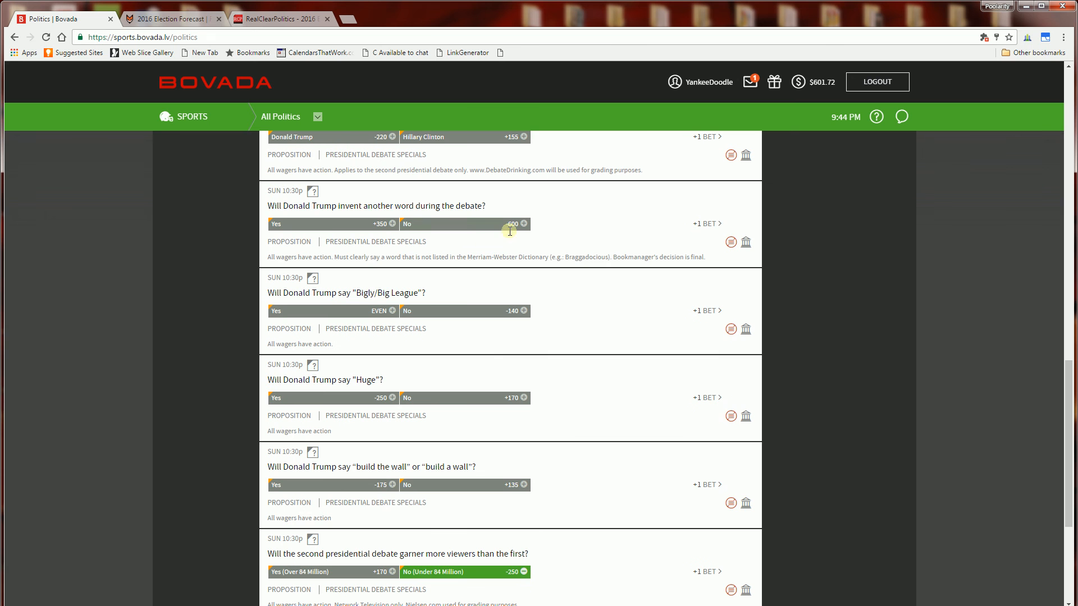
pyautogui.moveTo(452, 231)
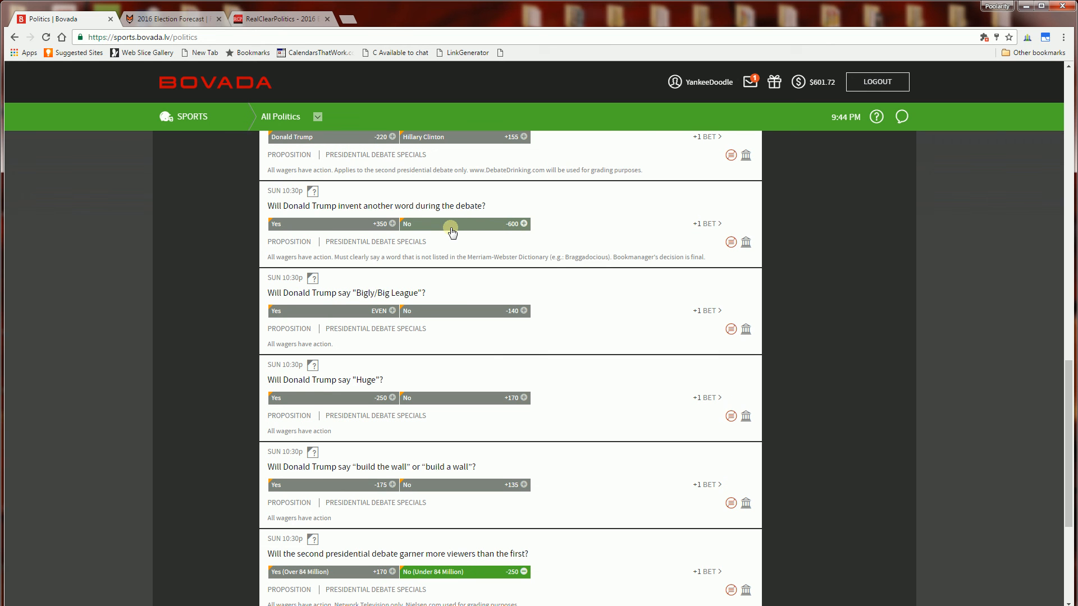
pyautogui.moveTo(507, 228)
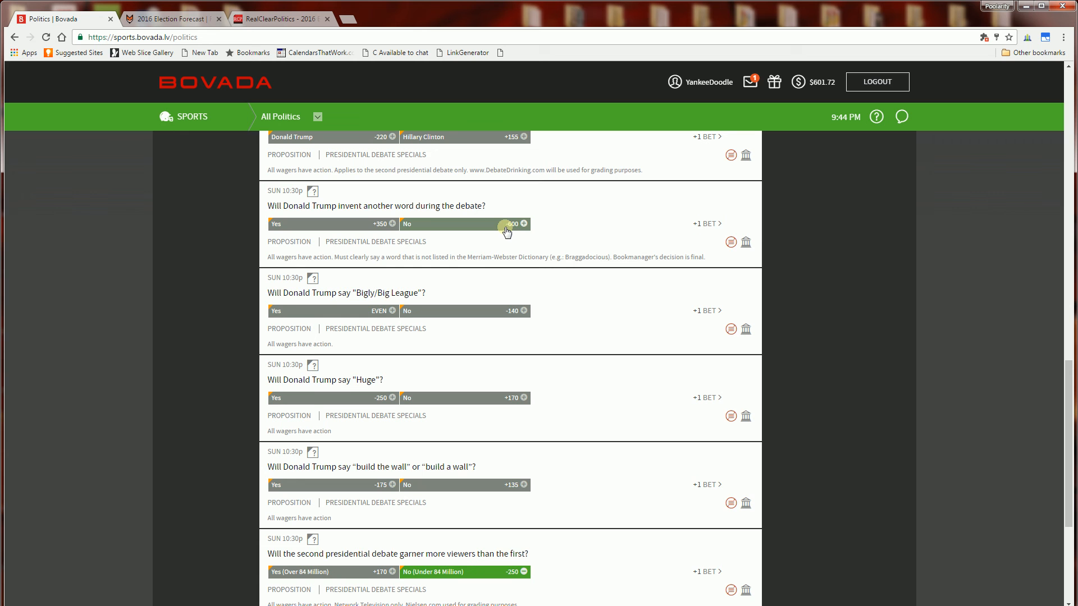
pyautogui.scroll(-3)
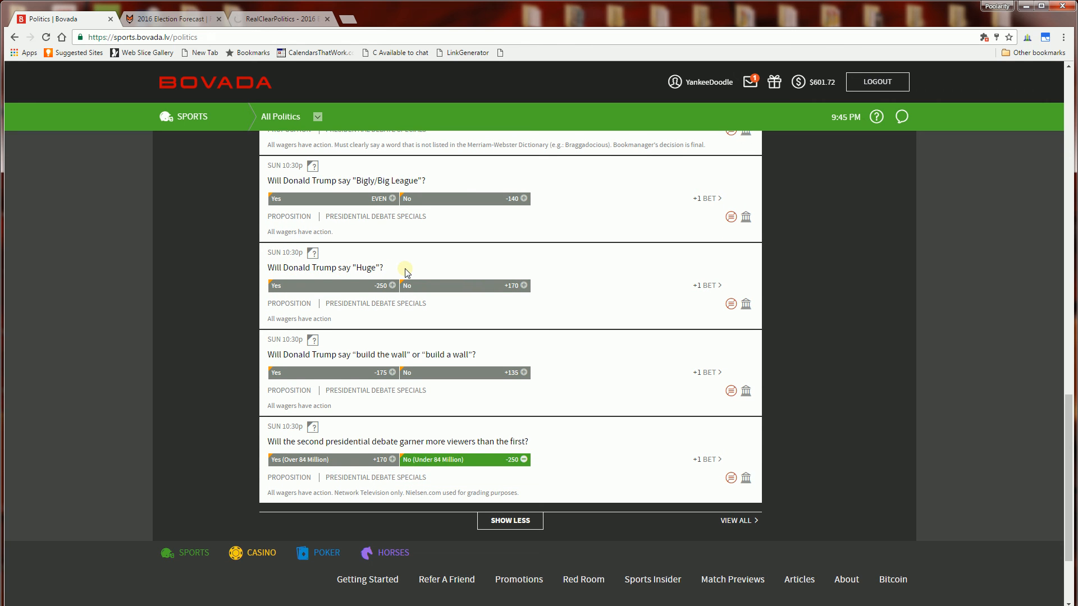
pyautogui.scroll(-3)
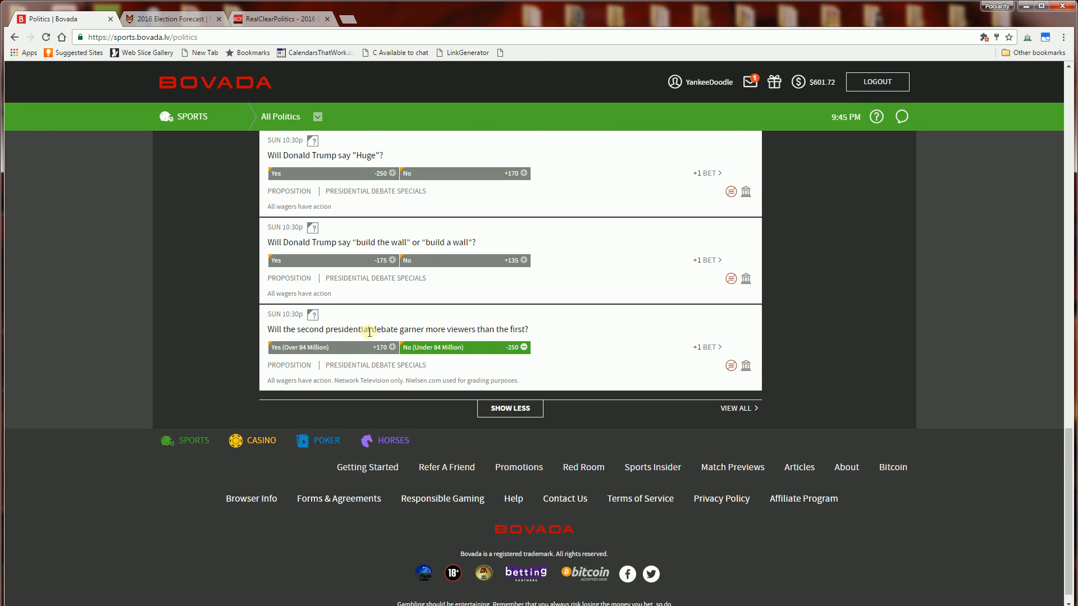
pyautogui.moveTo(584, 344)
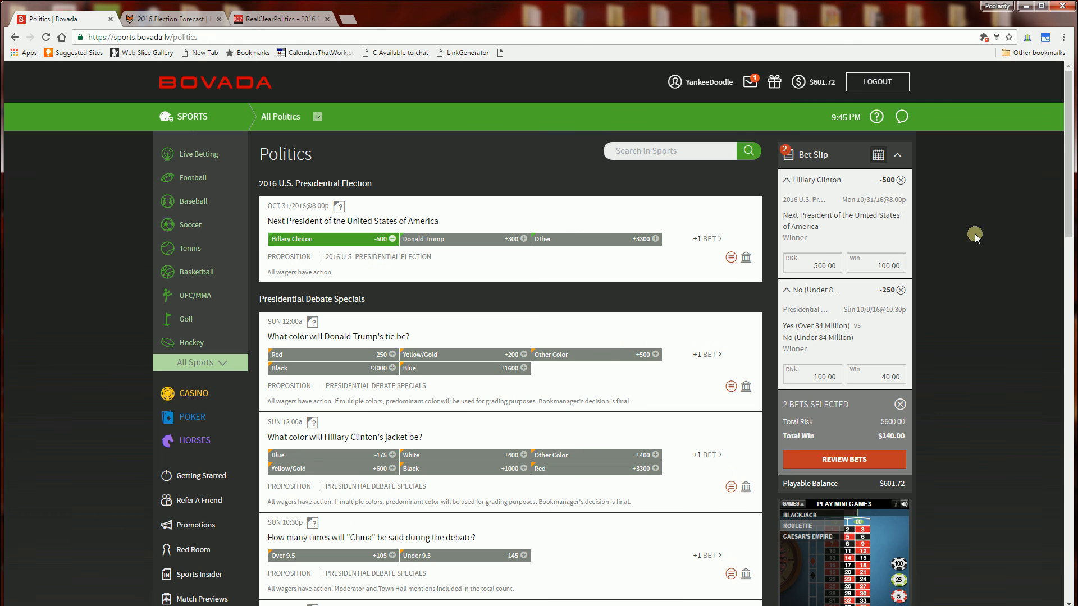
pyautogui.click(812, 262)
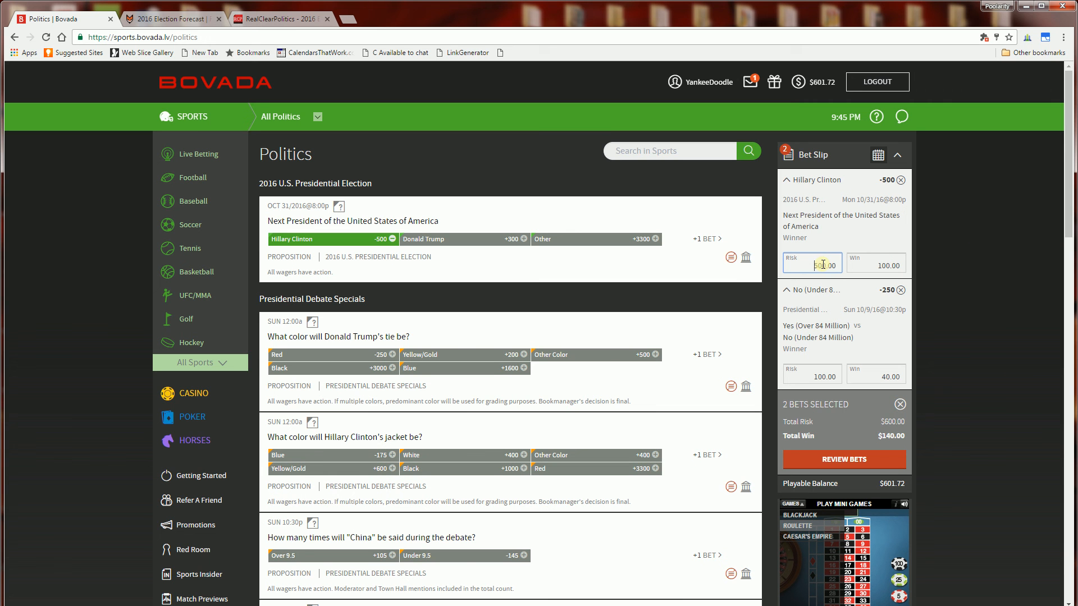
pyautogui.click(877, 263)
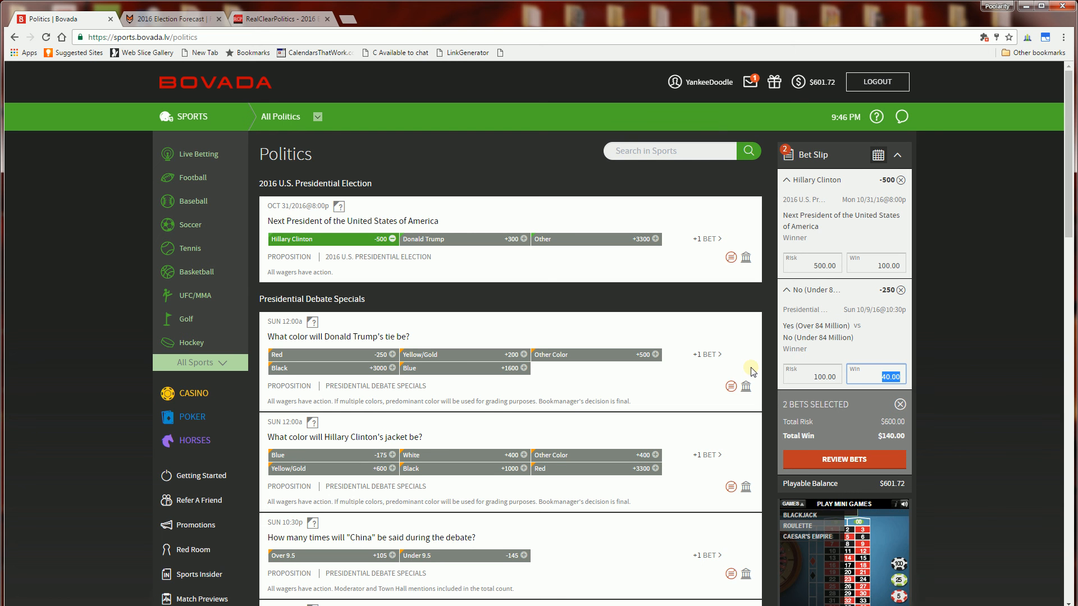
pyautogui.moveTo(880, 335)
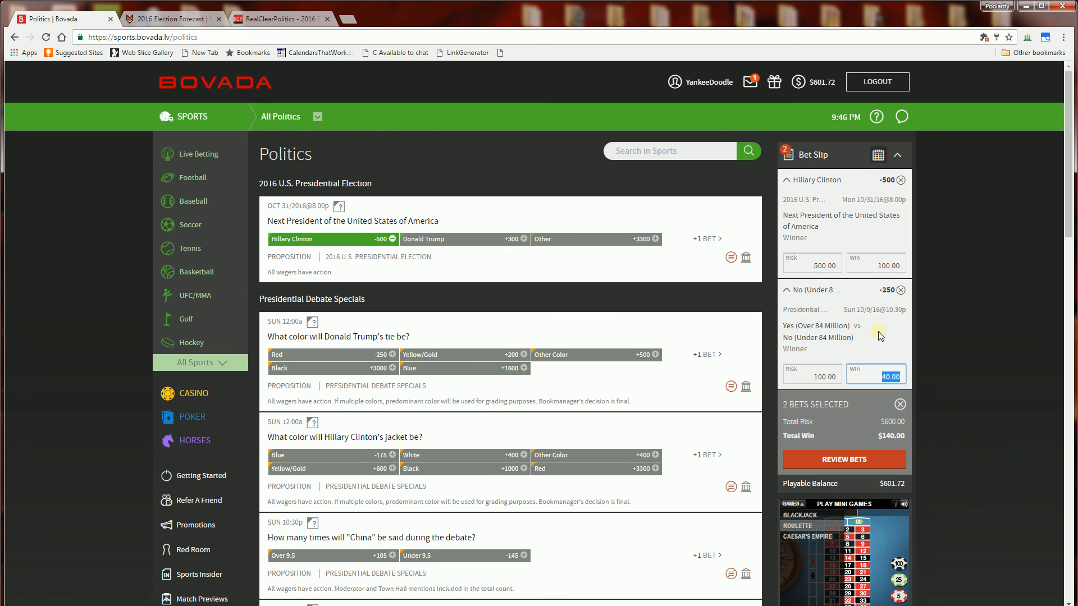